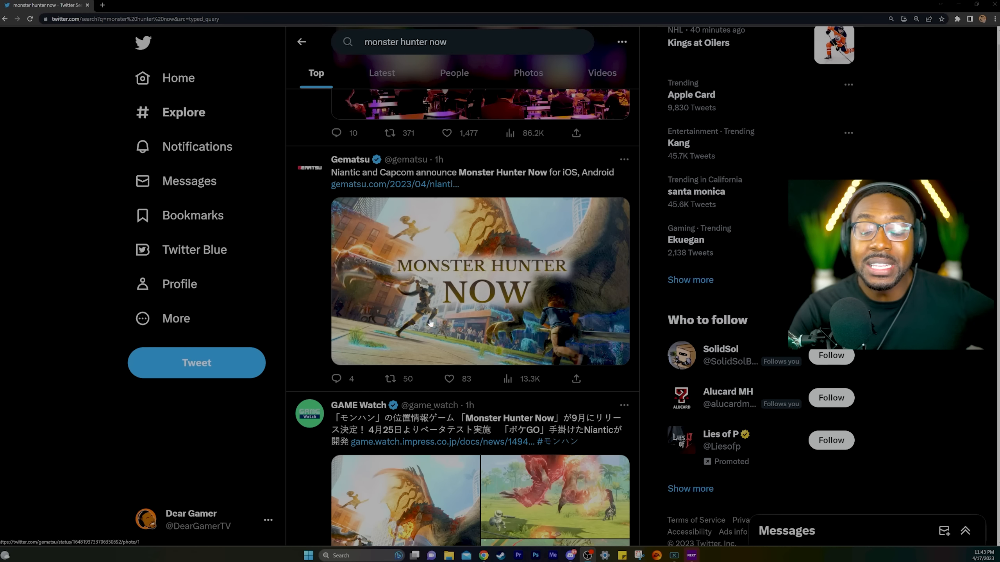
# Scroll the results to show the Japanese tweet with the four event photos.
pyautogui.scroll(-3)
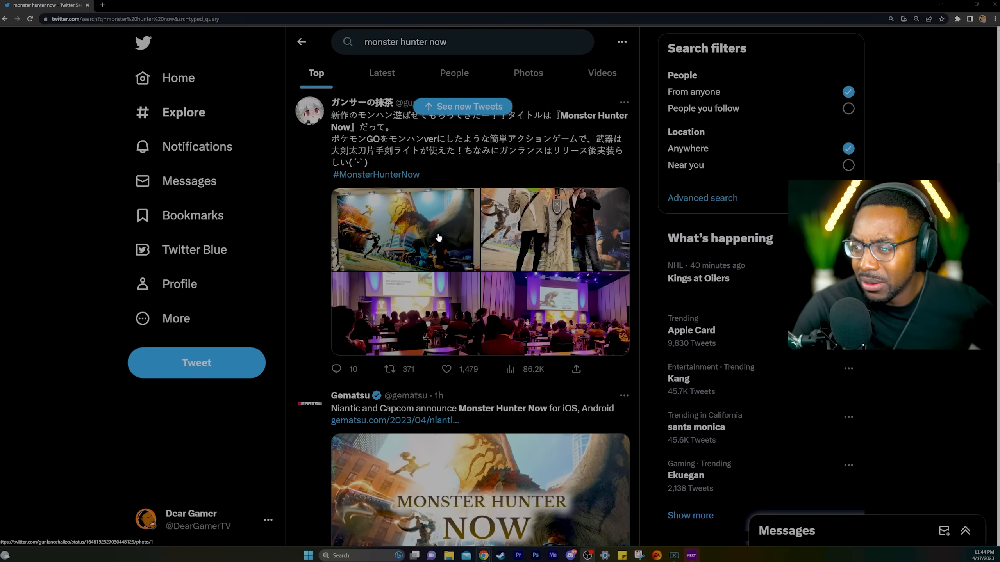
pyautogui.click(438, 237)
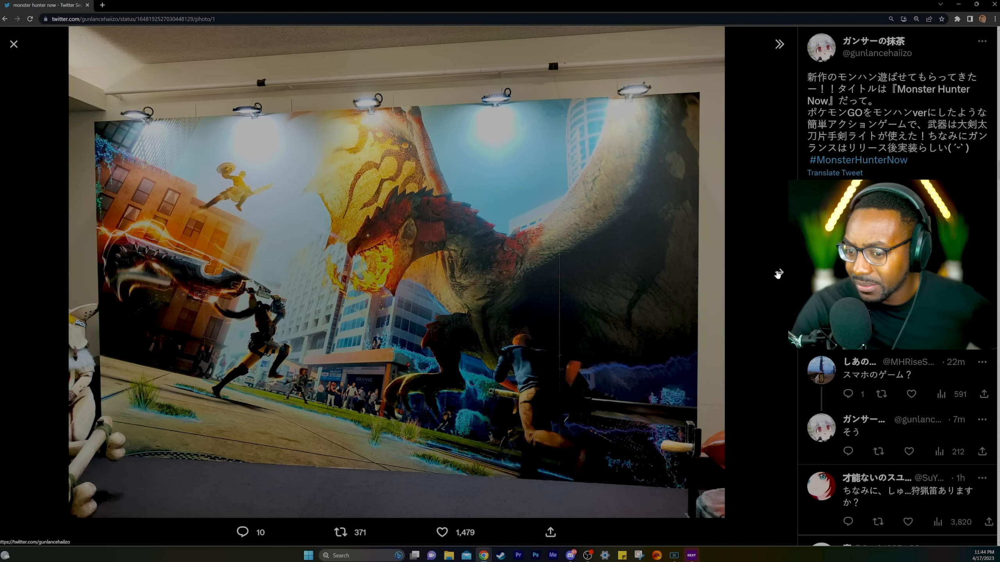
pyautogui.click(778, 274)
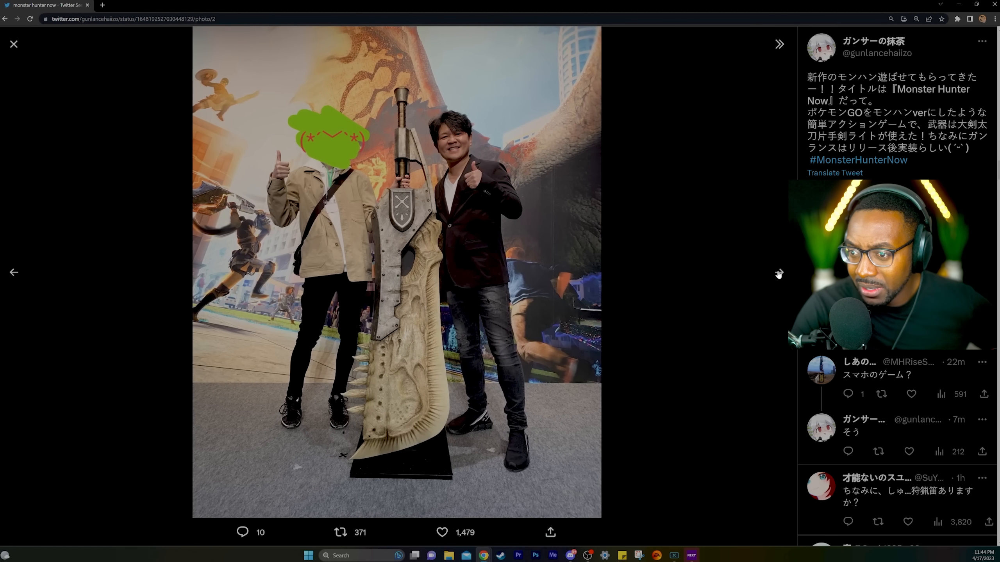
pyautogui.click(778, 275)
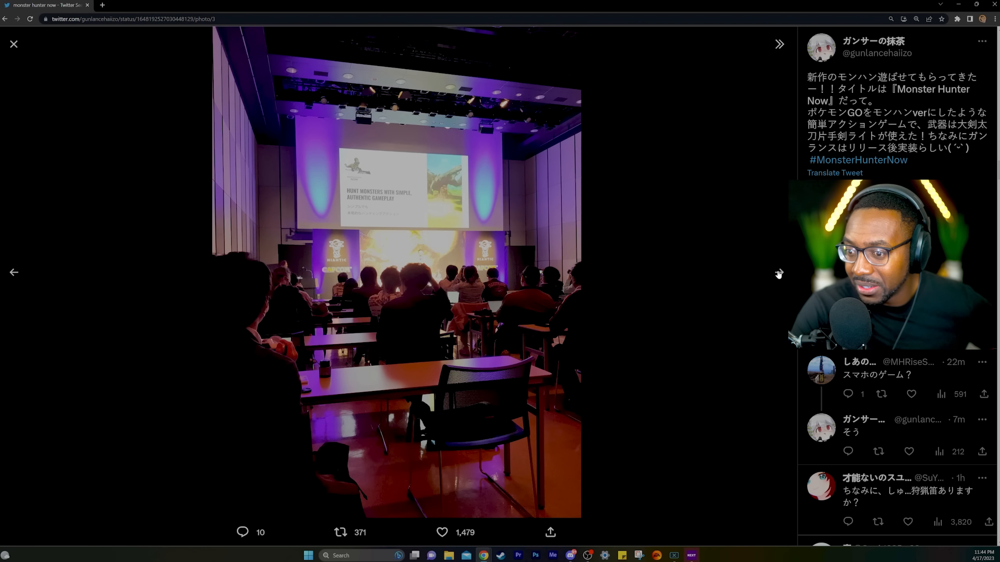
pyautogui.click(778, 273)
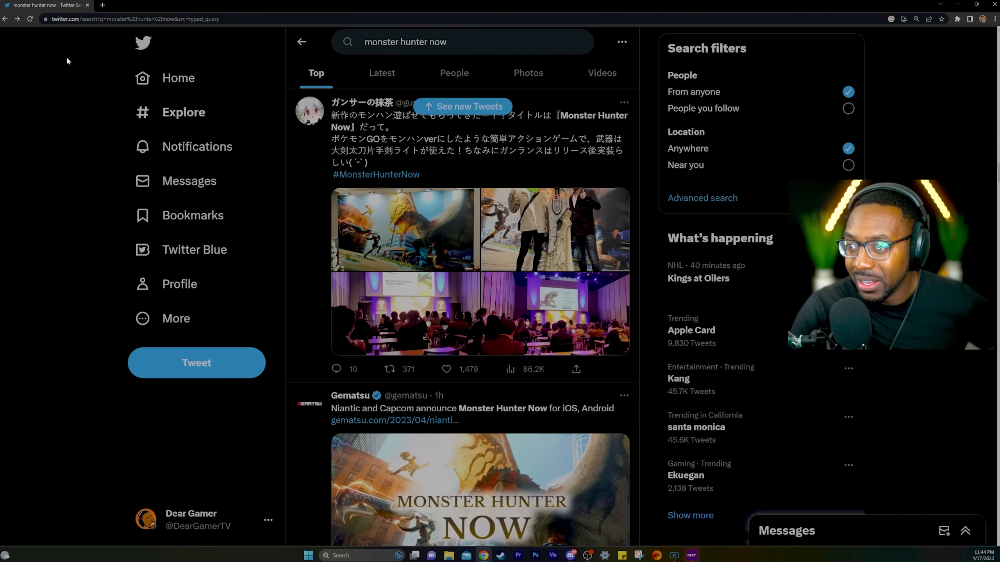
# Scroll down past the Capcom Asia announcement and IGN Japan's screenshot tweet.
pyautogui.scroll(-3)
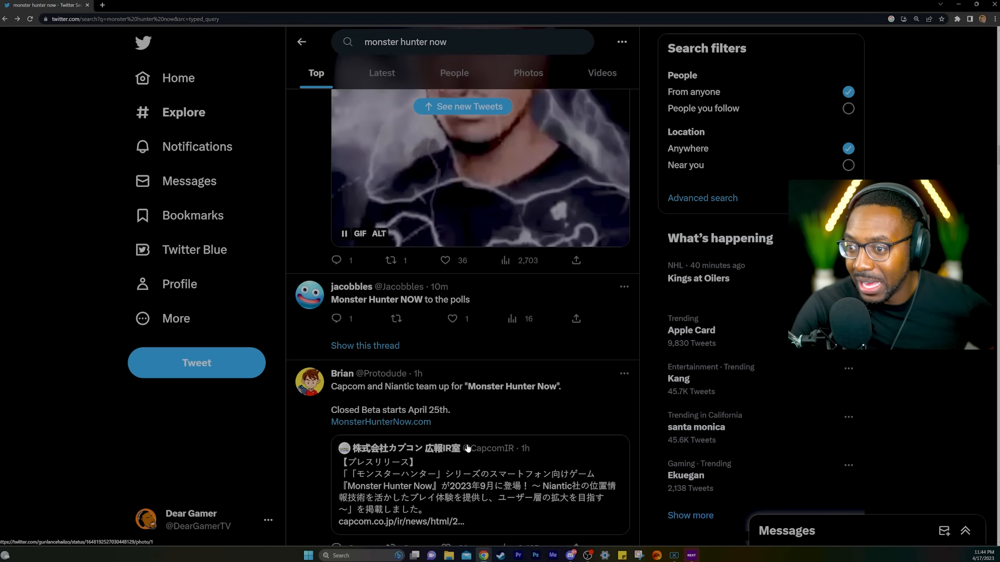
pyautogui.scroll(-3)
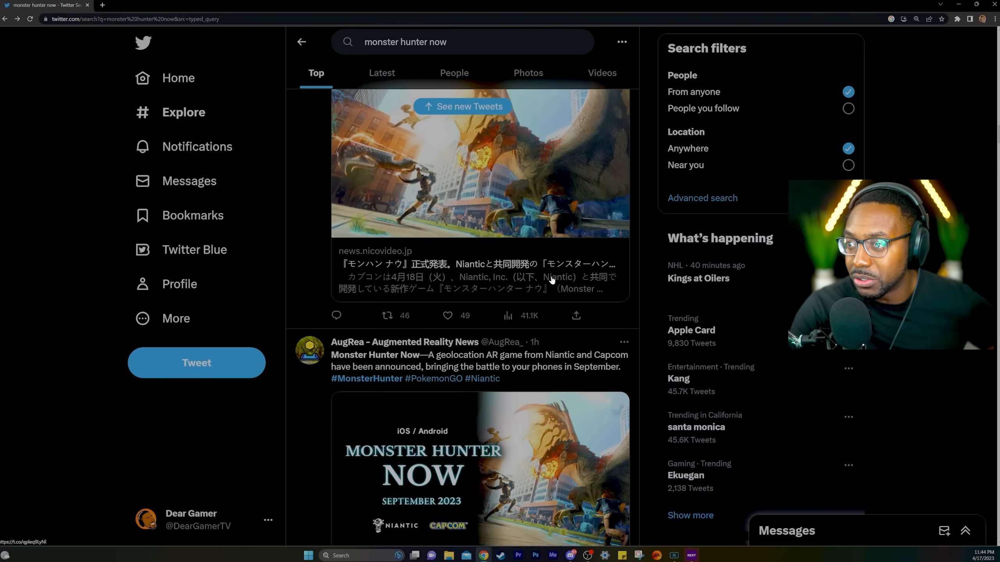
pyautogui.scroll(-3)
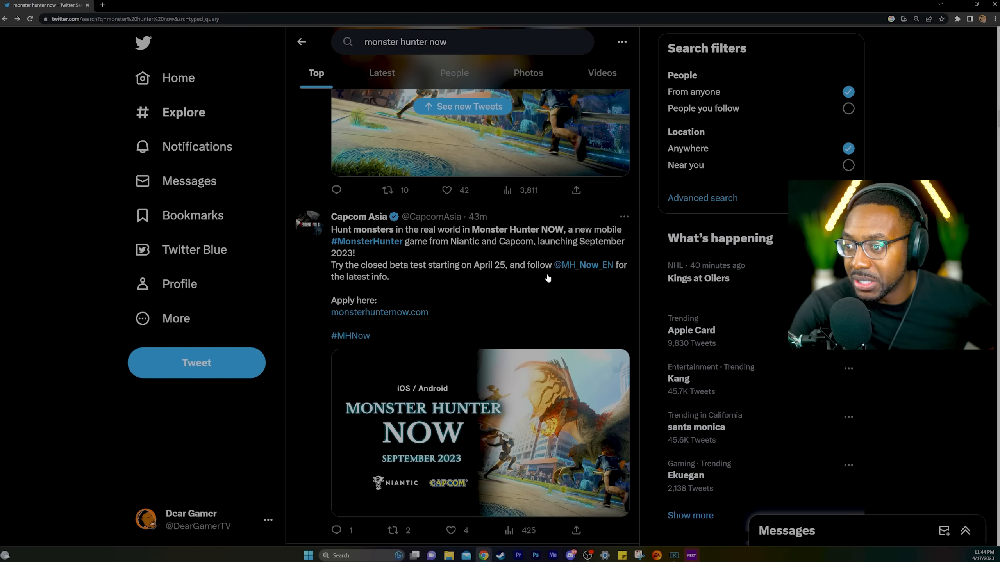
pyautogui.scroll(-3)
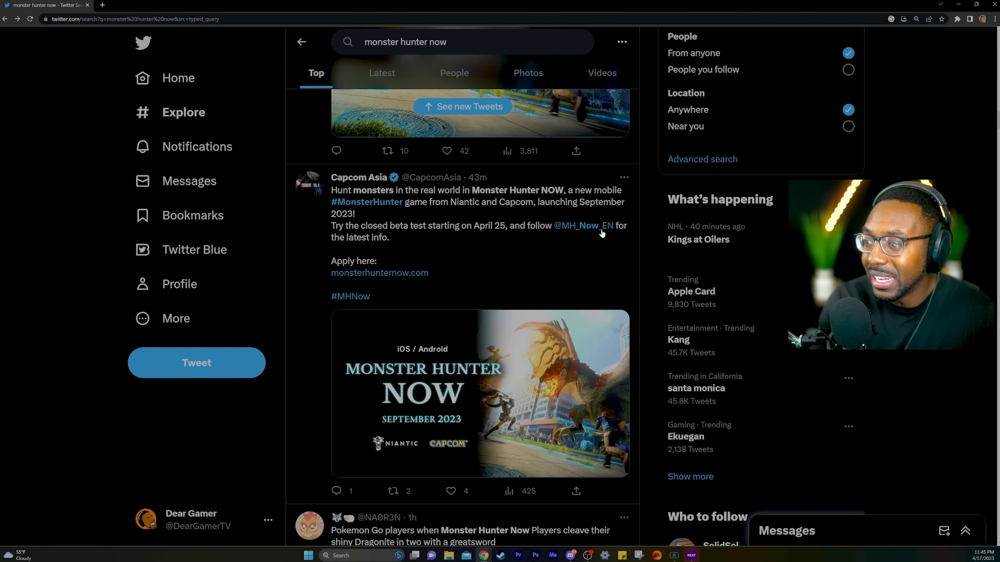
pyautogui.moveTo(577, 252)
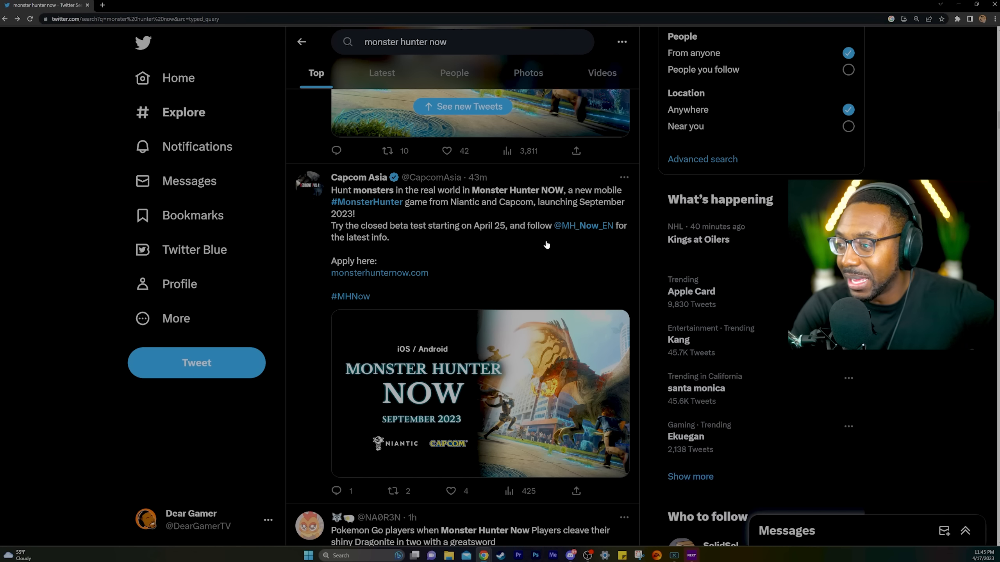
# Scroll further to Genki_JPN's Monster Hunter Now tweet with its map and gameplay screenshots.
pyautogui.scroll(-3)
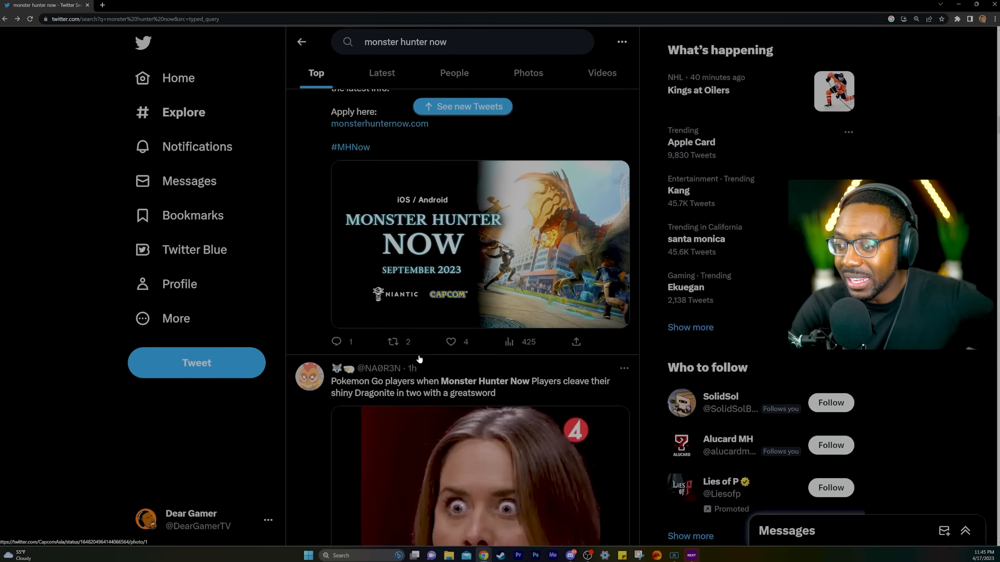
pyautogui.scroll(-3)
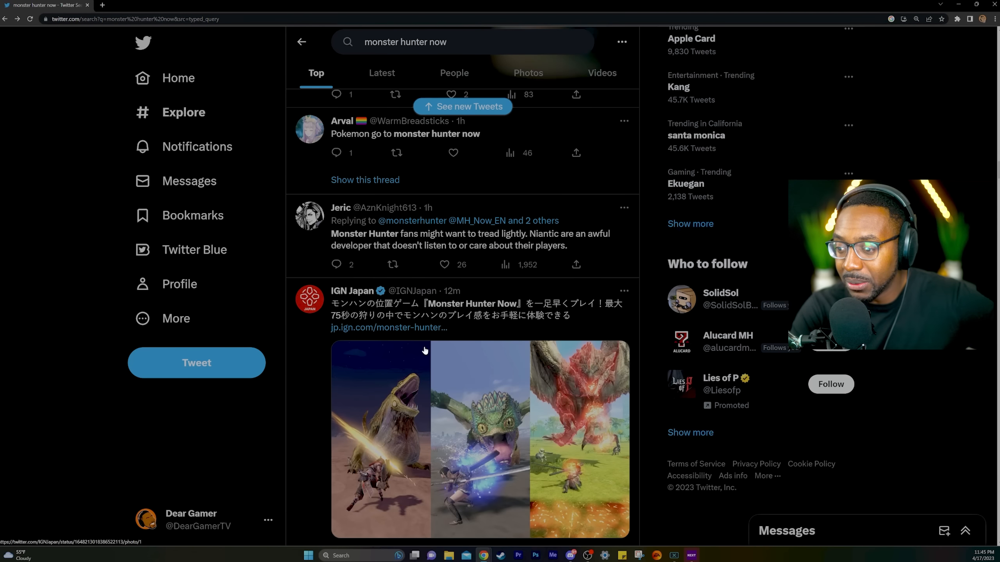
pyautogui.scroll(-3)
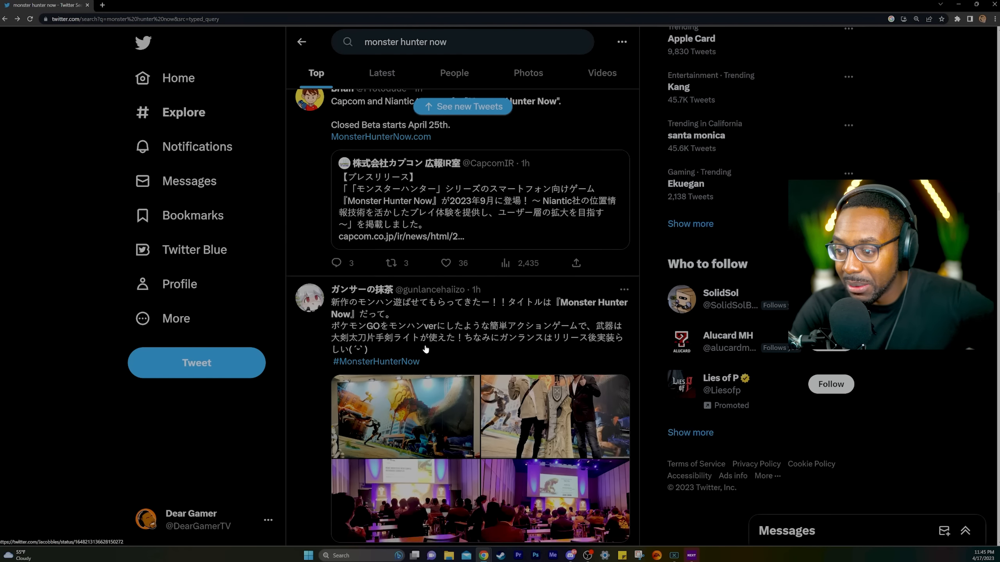
pyautogui.scroll(-3)
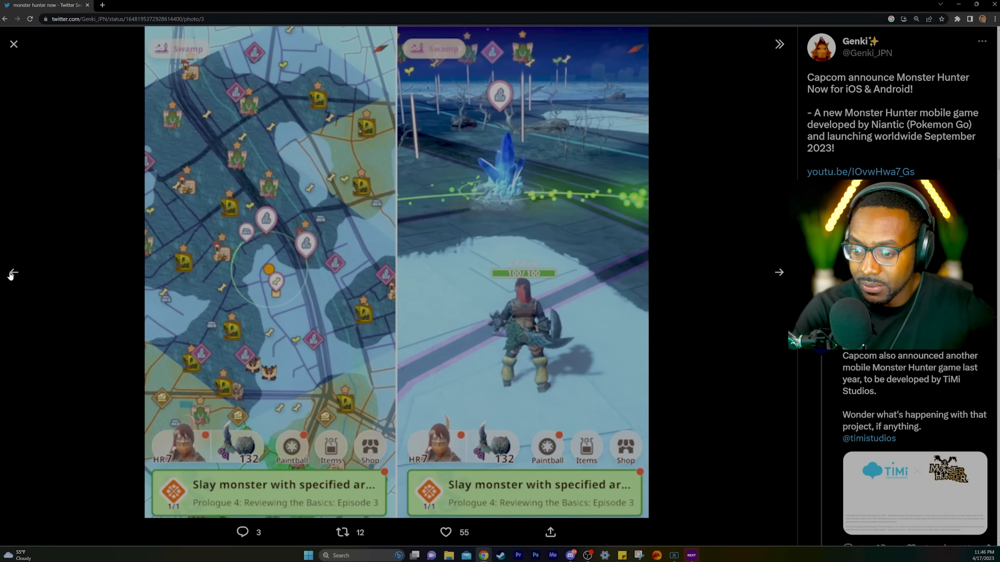
pyautogui.moveTo(621, 260)
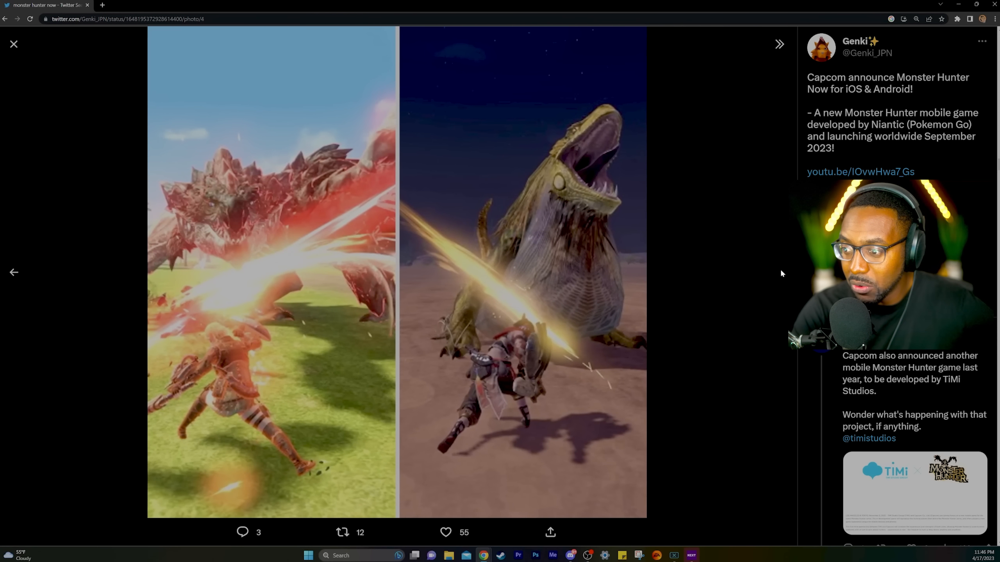
pyautogui.moveTo(11, 274)
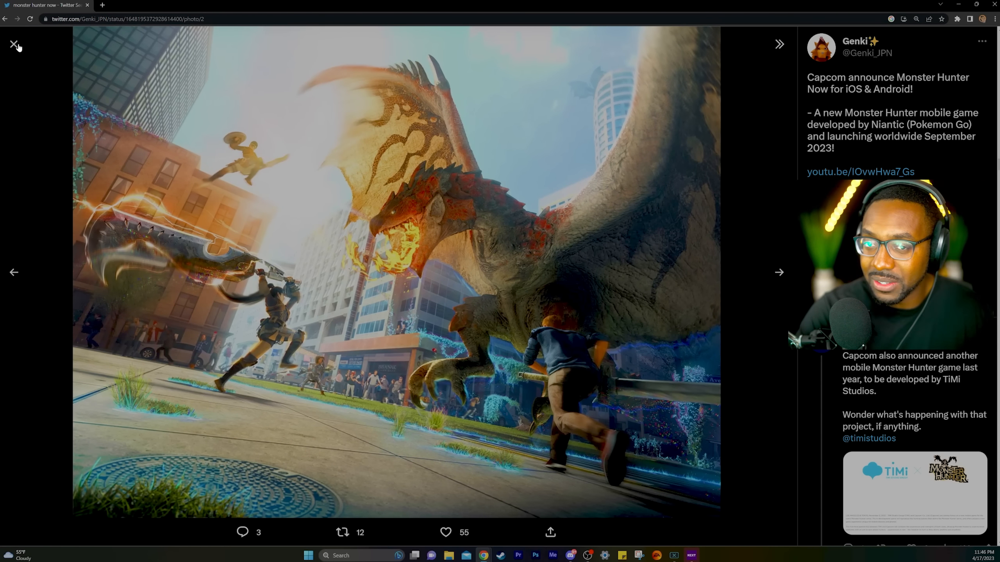
pyautogui.click(12, 43)
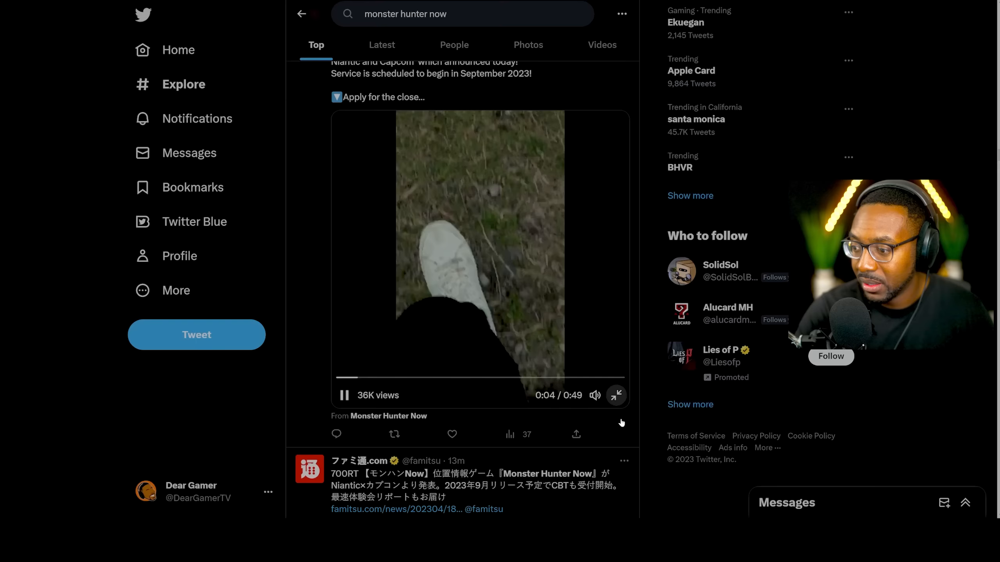
# Play the Monster Hunter Now gameplay trailer video in the feed.
pyautogui.click(616, 395)
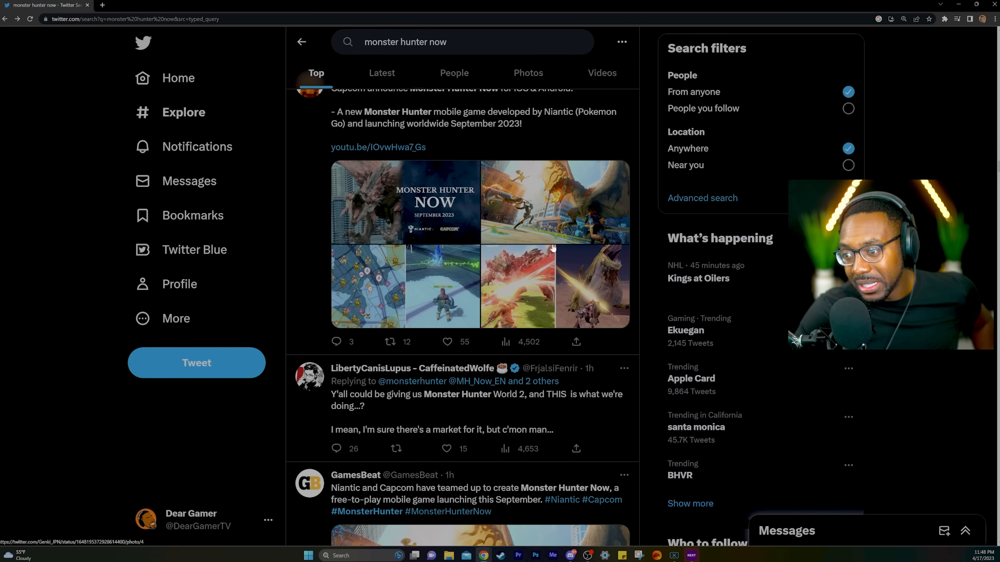
pyautogui.moveTo(329, 283)
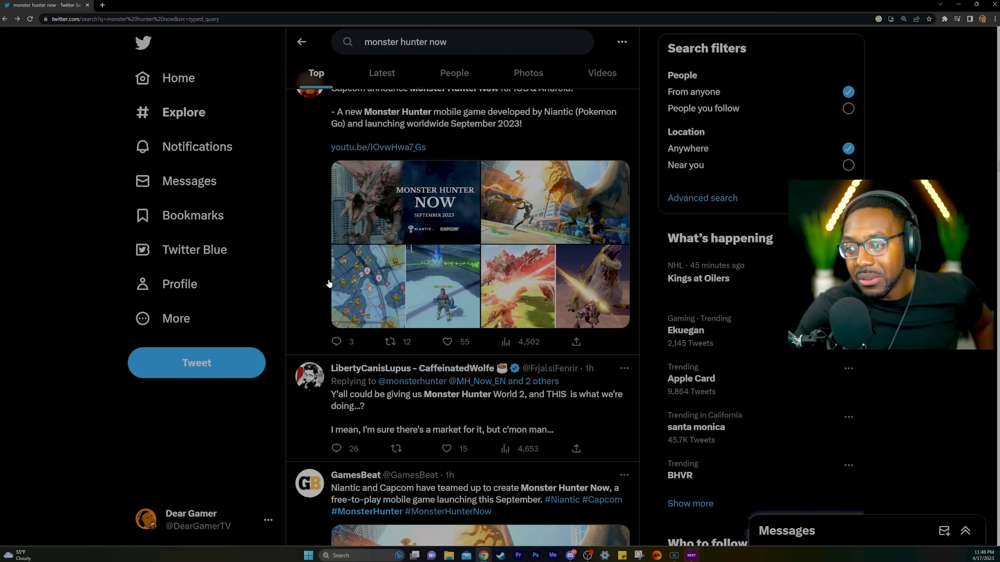
pyautogui.moveTo(138, 367)
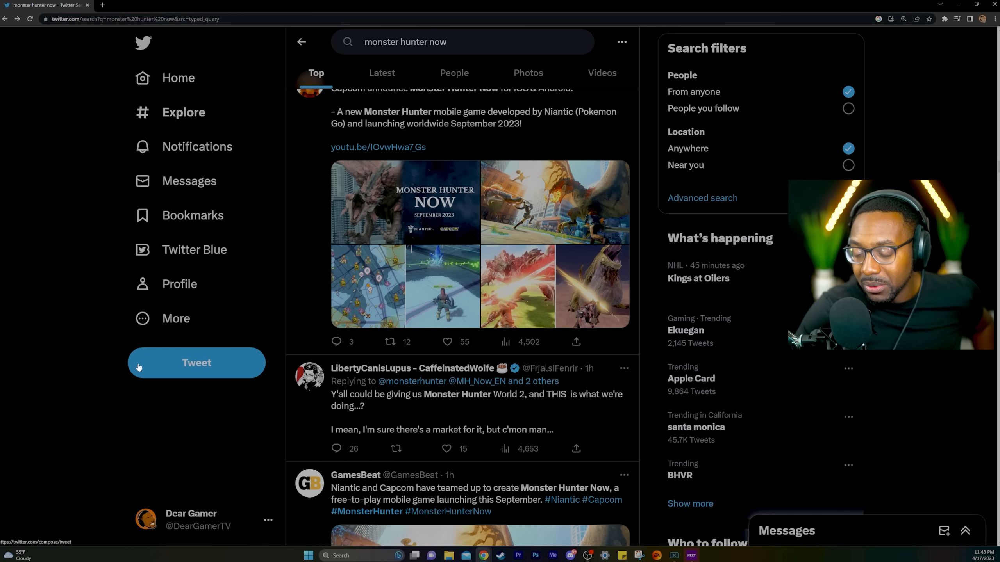
pyautogui.moveTo(570, 232)
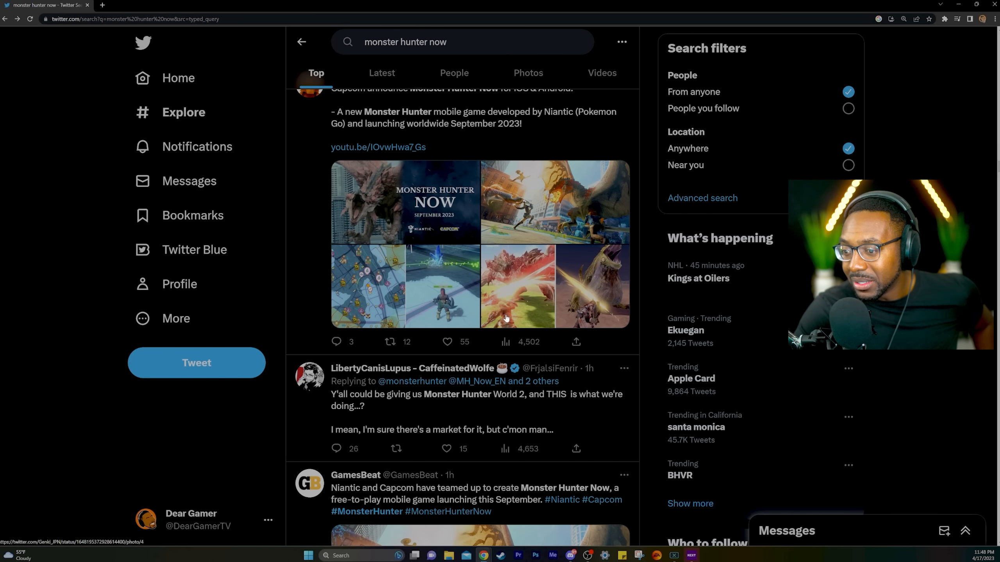
pyautogui.moveTo(505, 342)
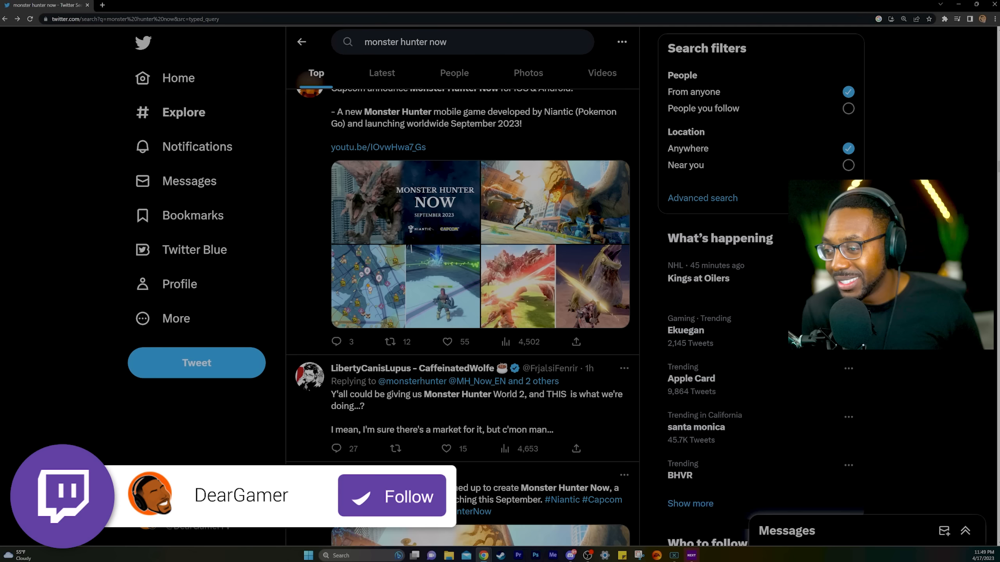
pyautogui.click(392, 497)
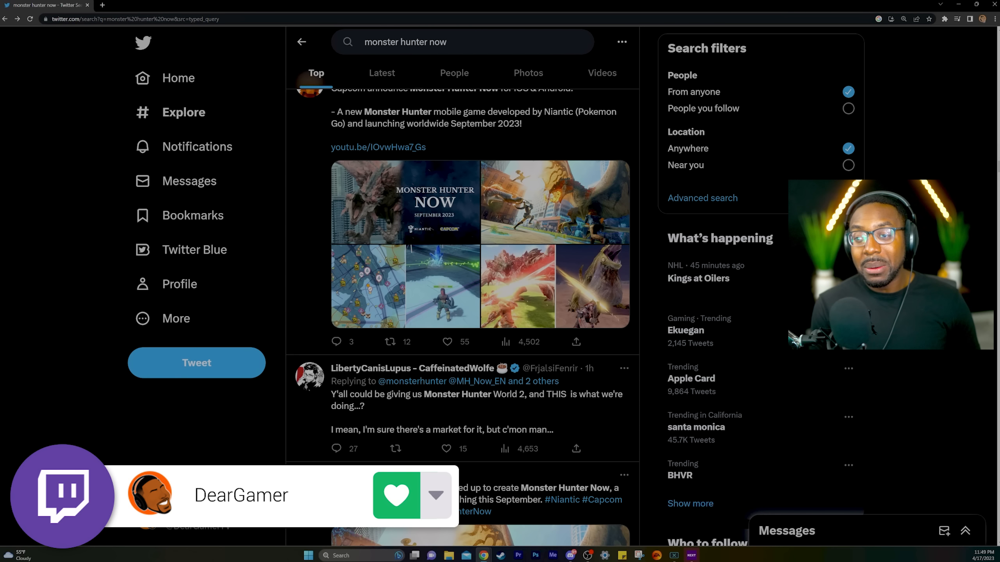